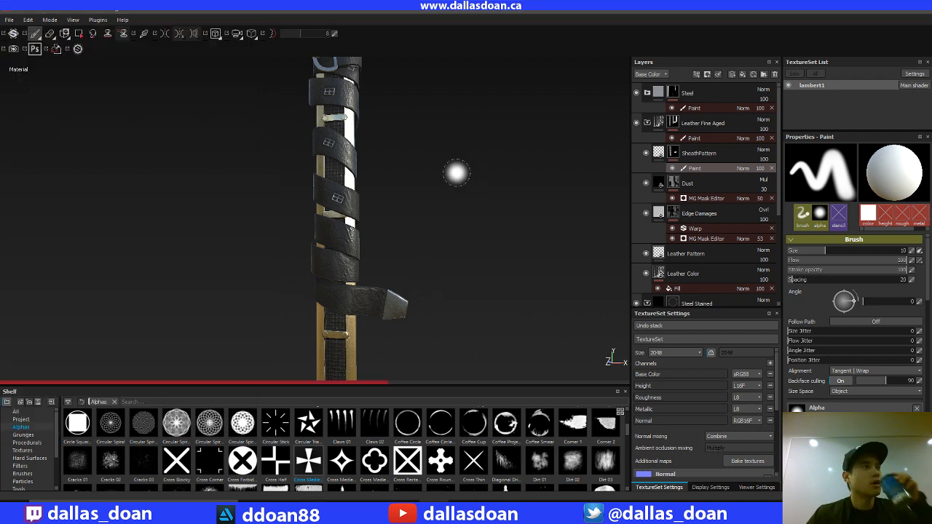
mouse_move(448, 176)
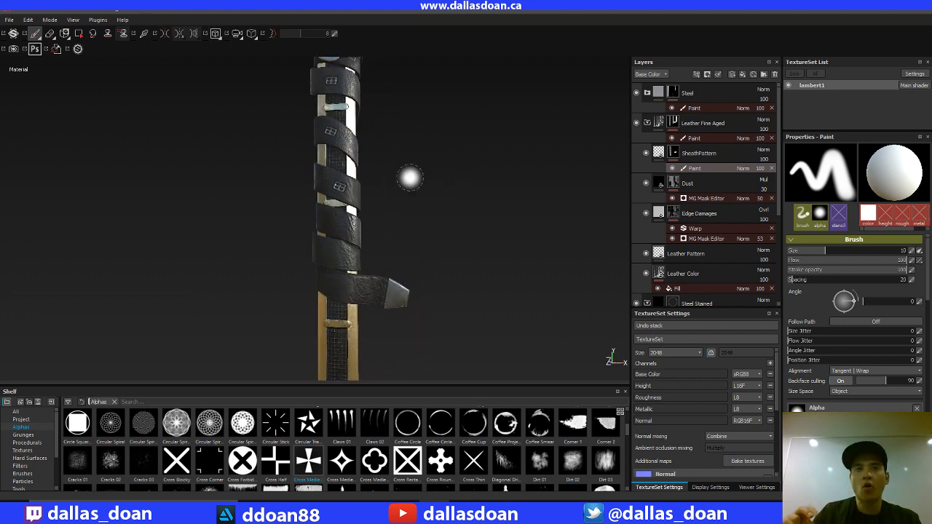
mouse_move(393, 175)
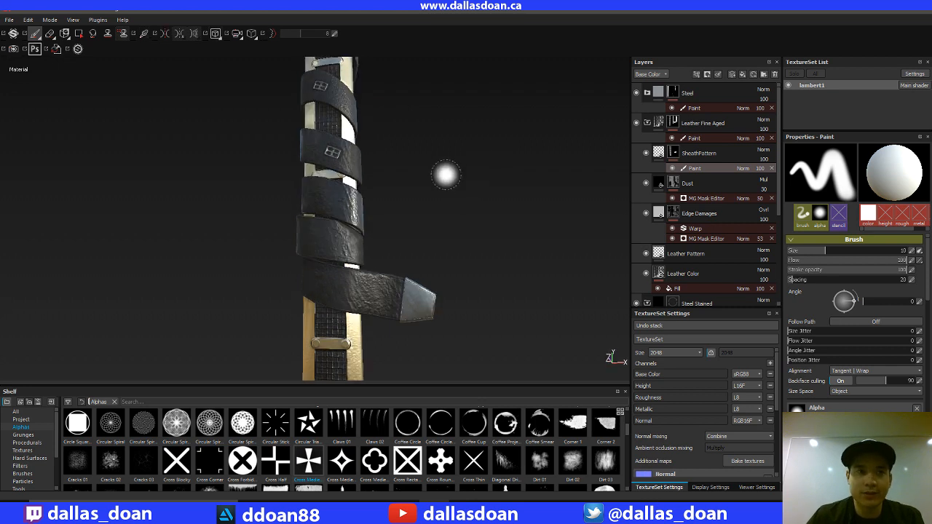
mouse_move(445, 174)
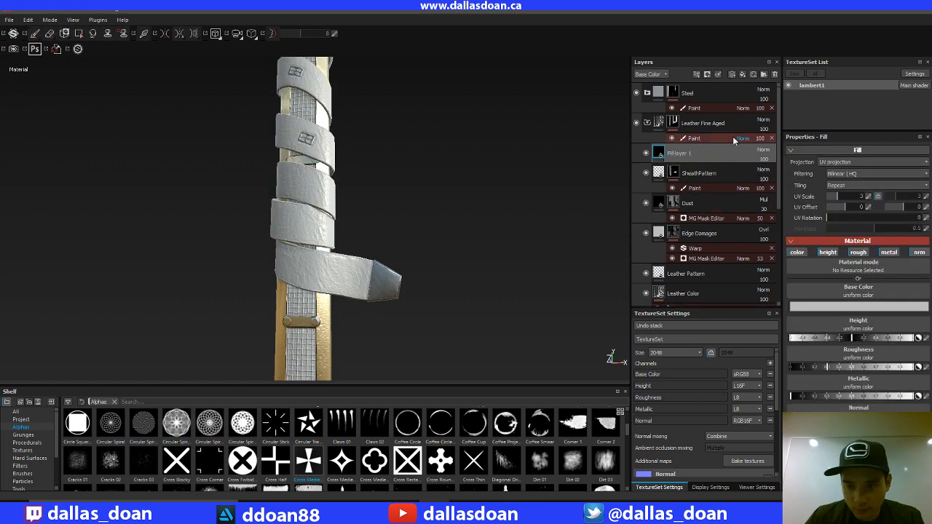
Step: Place the new fill layer below Leather Fine Aged and set up its mask via its options
click(679, 153)
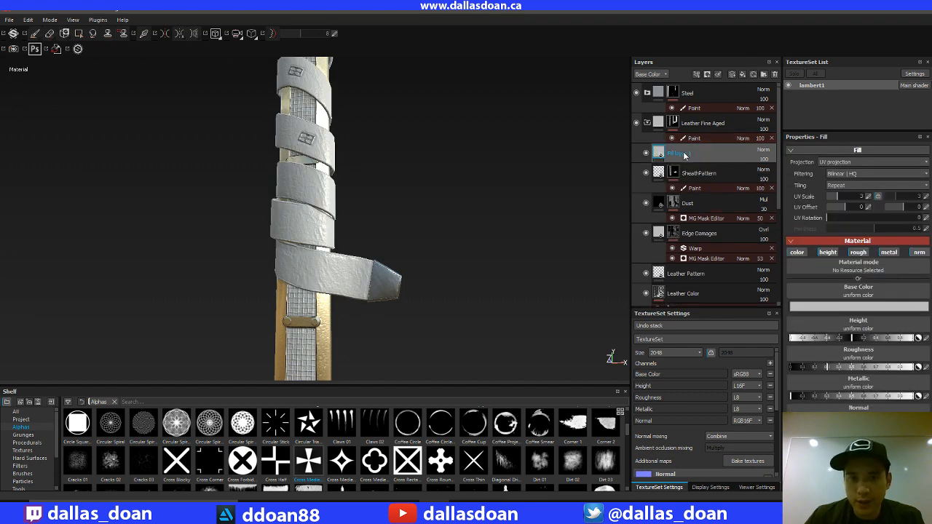
right_click(672, 153)
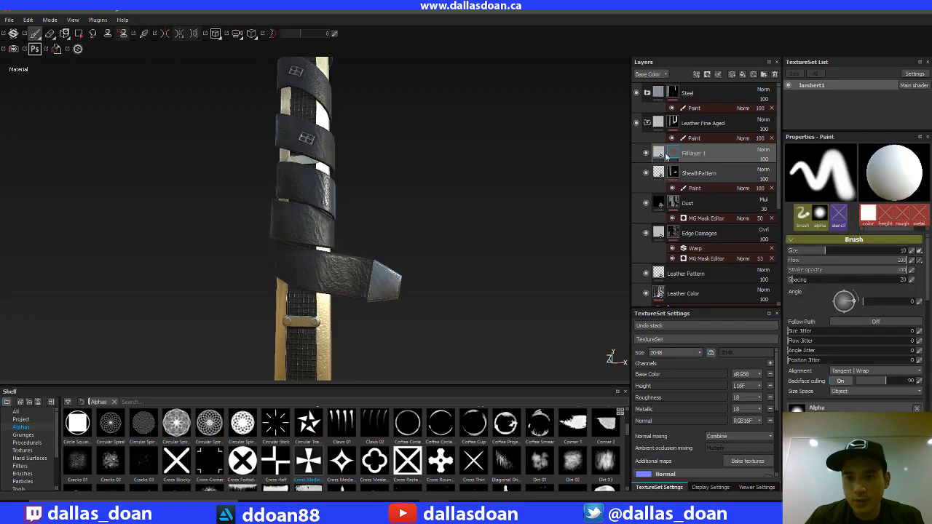
click(693, 153)
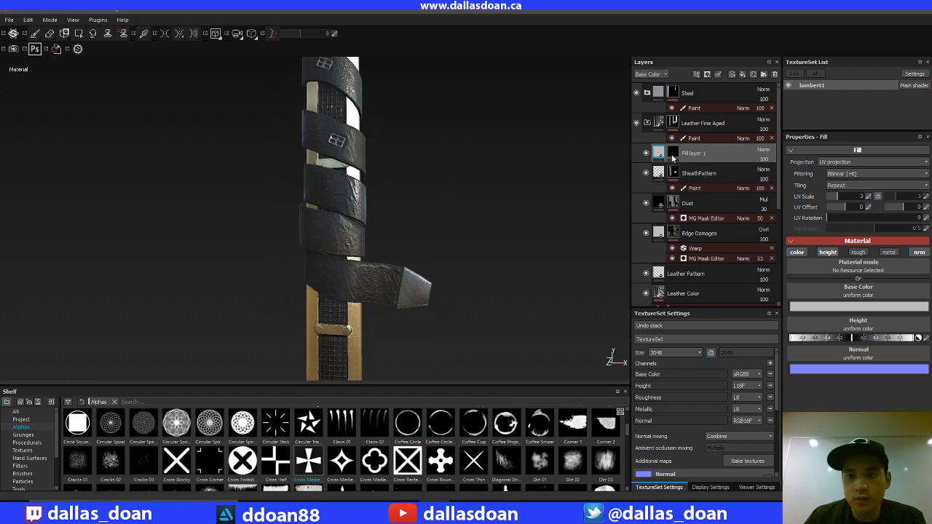
right_click(658, 152)
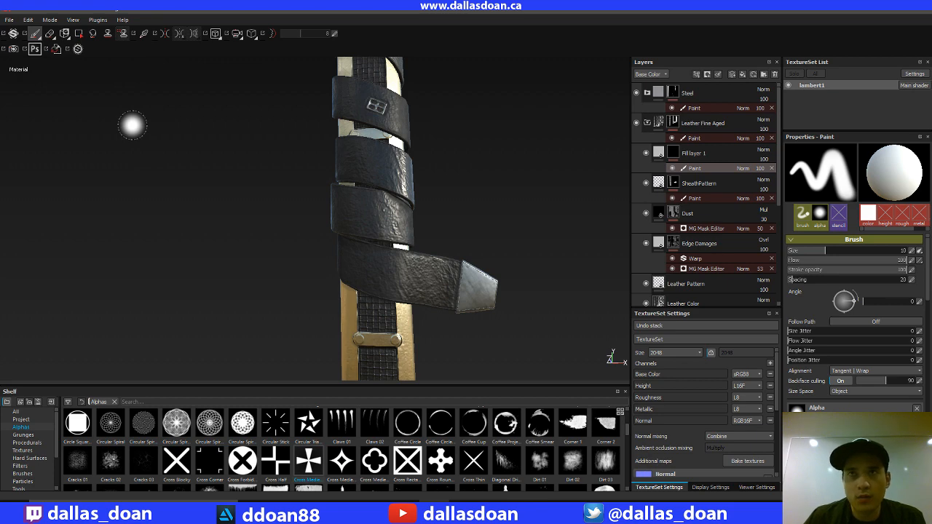
mouse_move(539, 192)
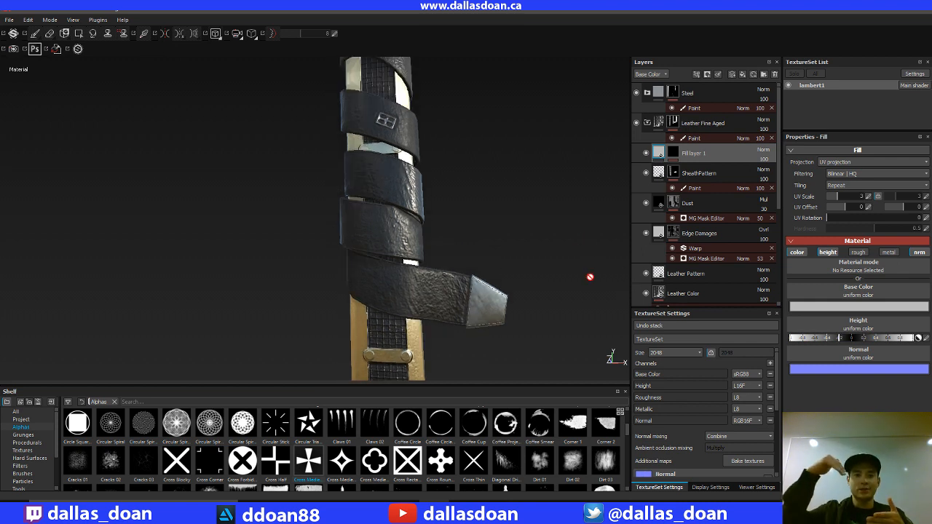
mouse_move(479, 180)
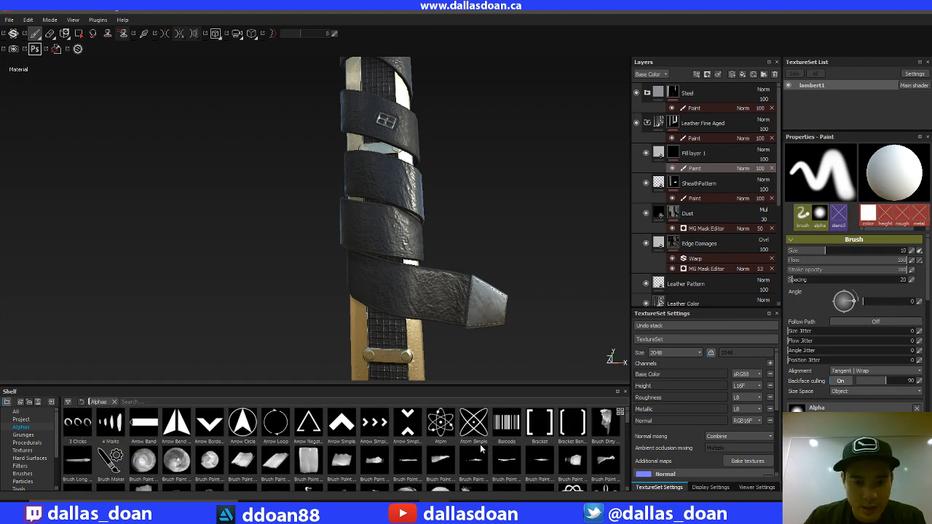
Step: Scroll the Shelf alphas to find a round circle shape for the brush
scroll(down, 3)
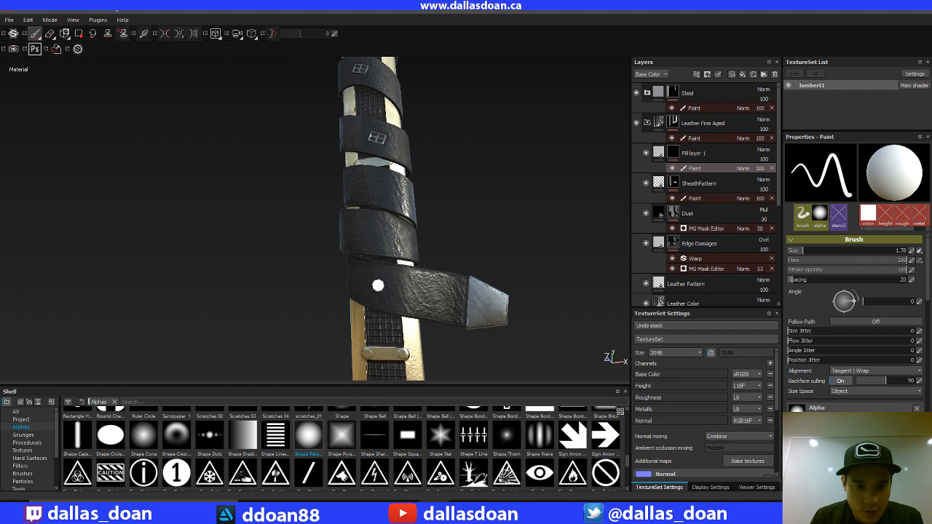
mouse_move(569, 177)
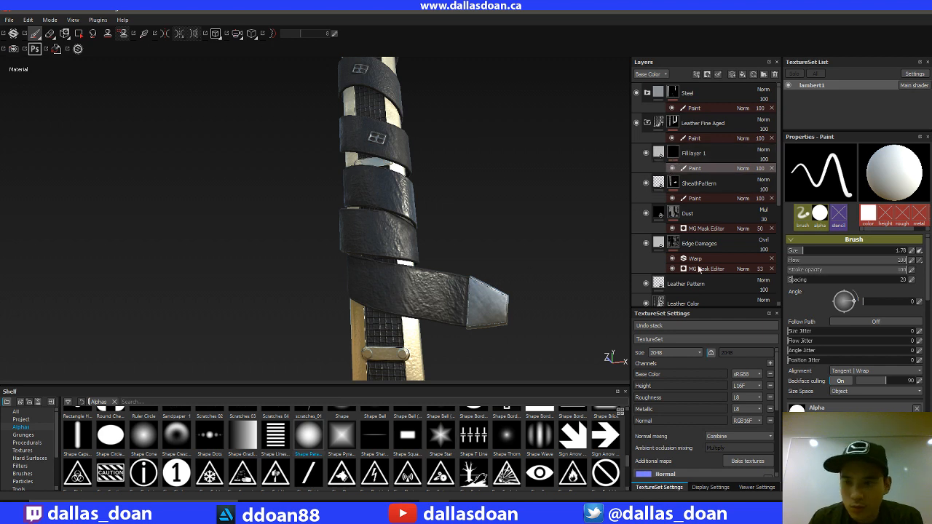
click(920, 259)
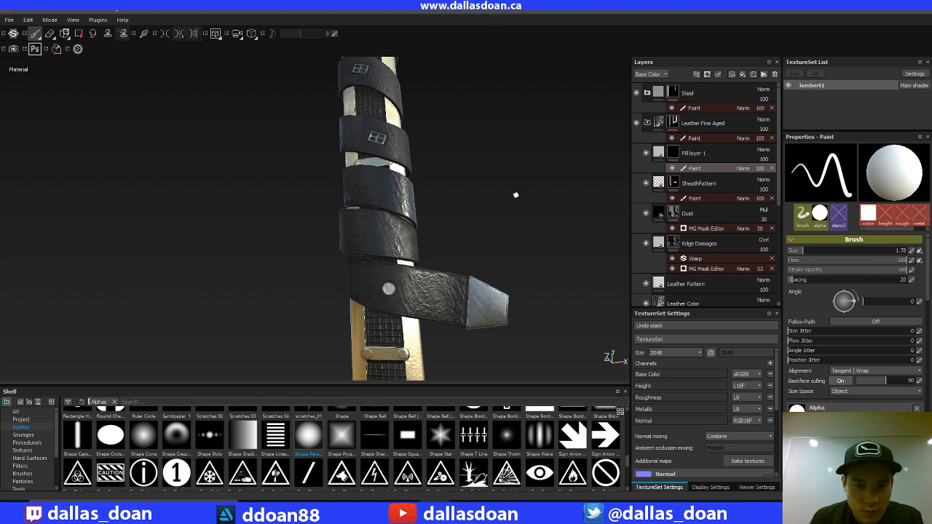
mouse_move(498, 195)
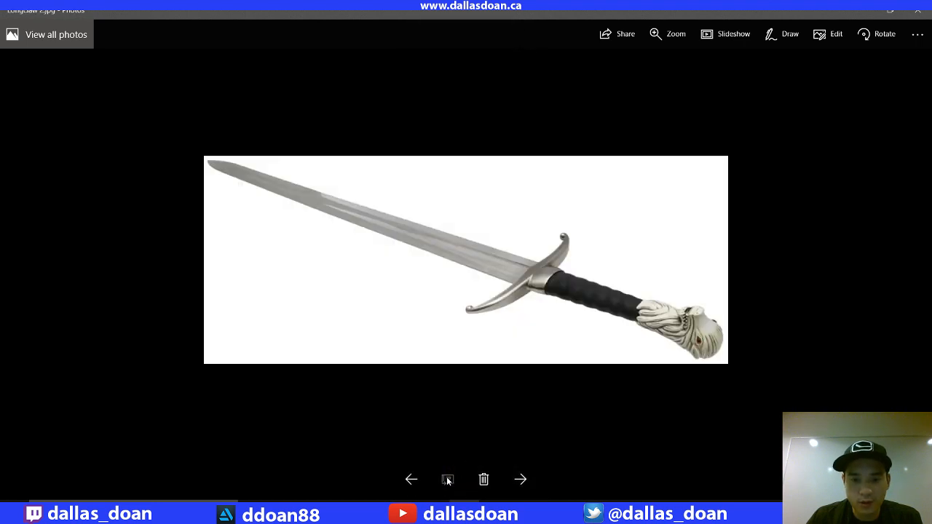
click(520, 479)
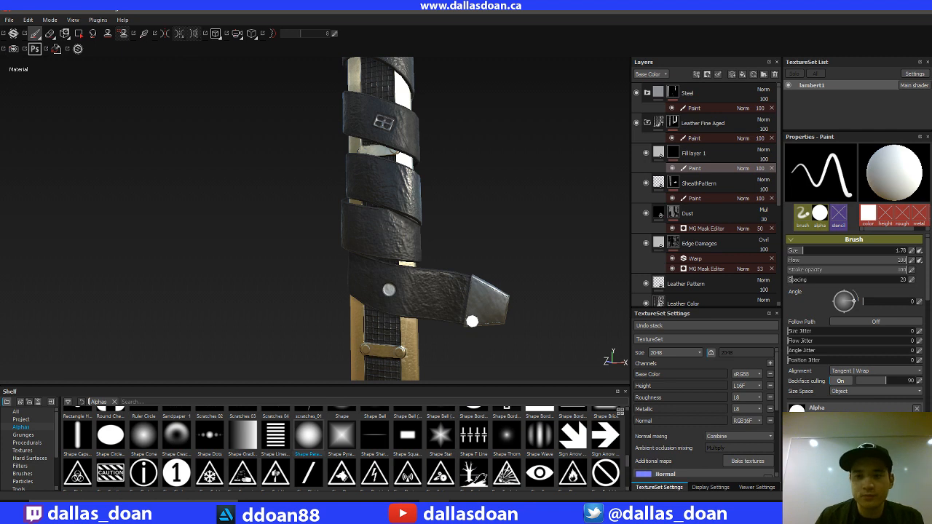
click(681, 293)
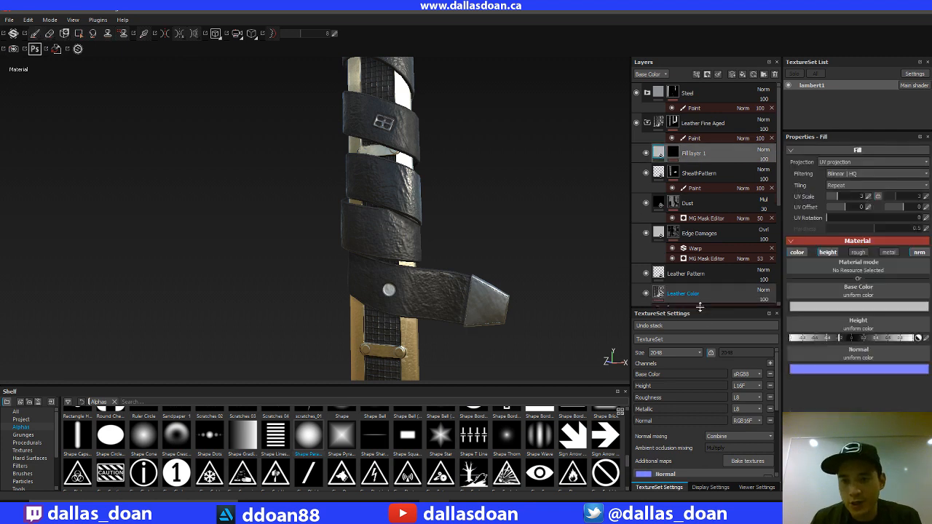
click(858, 305)
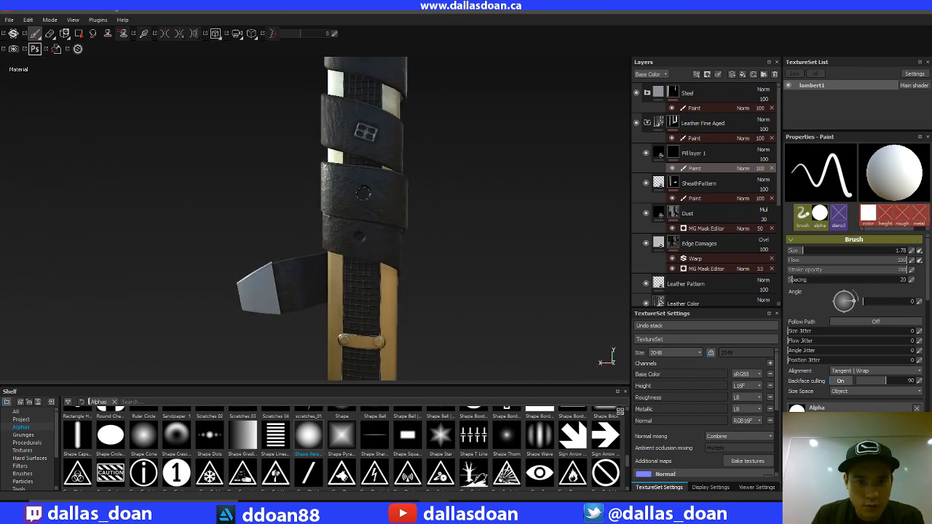
click(363, 192)
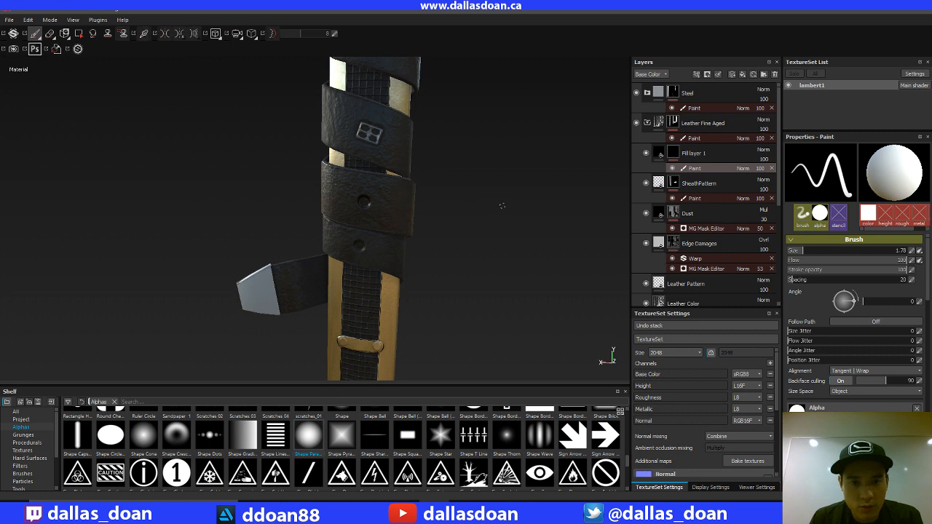
drag(502, 207, 477, 210)
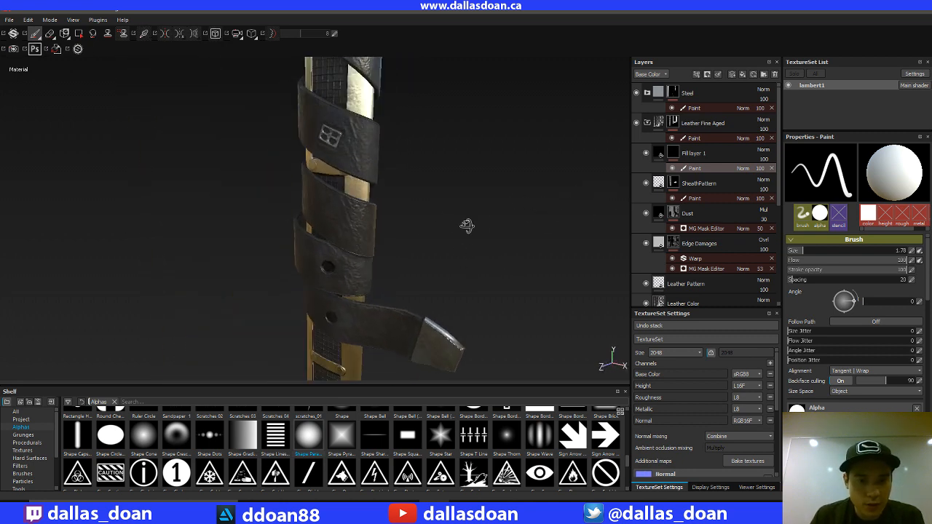
drag(466, 226, 449, 212)
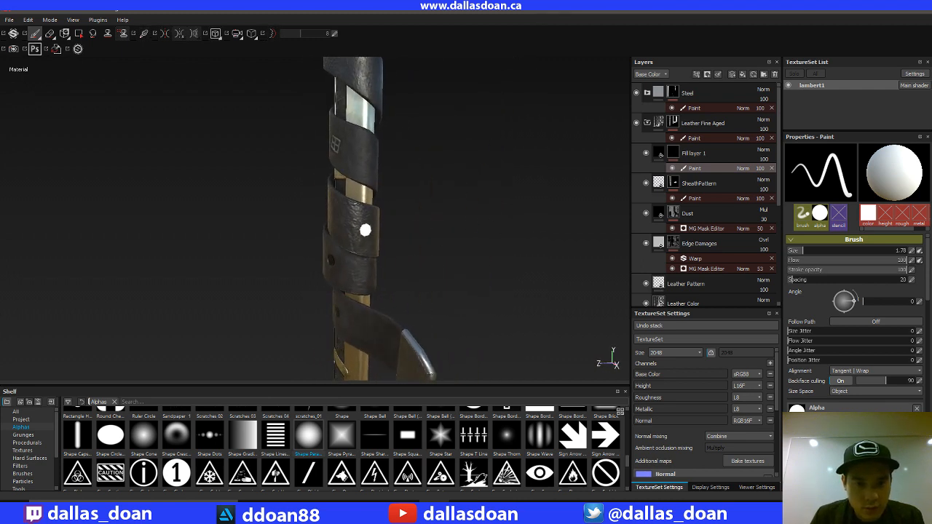
click(364, 230)
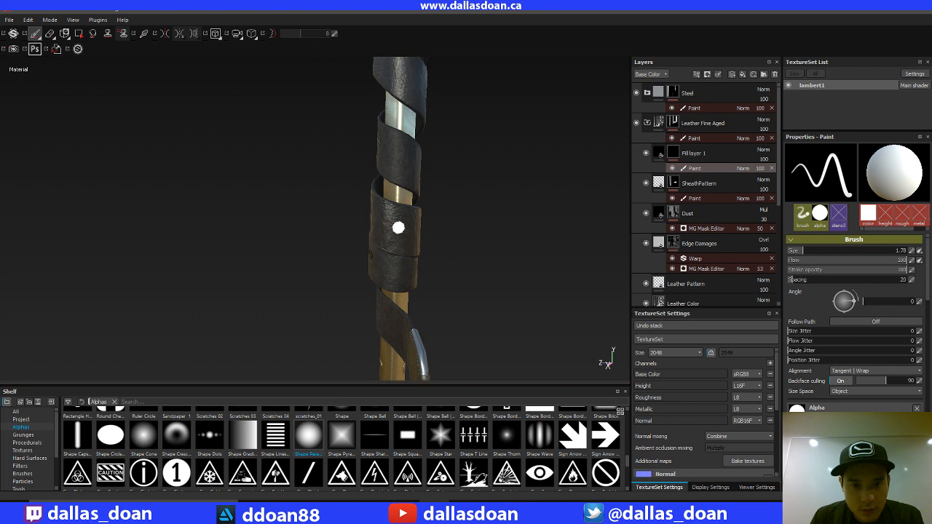
click(397, 227)
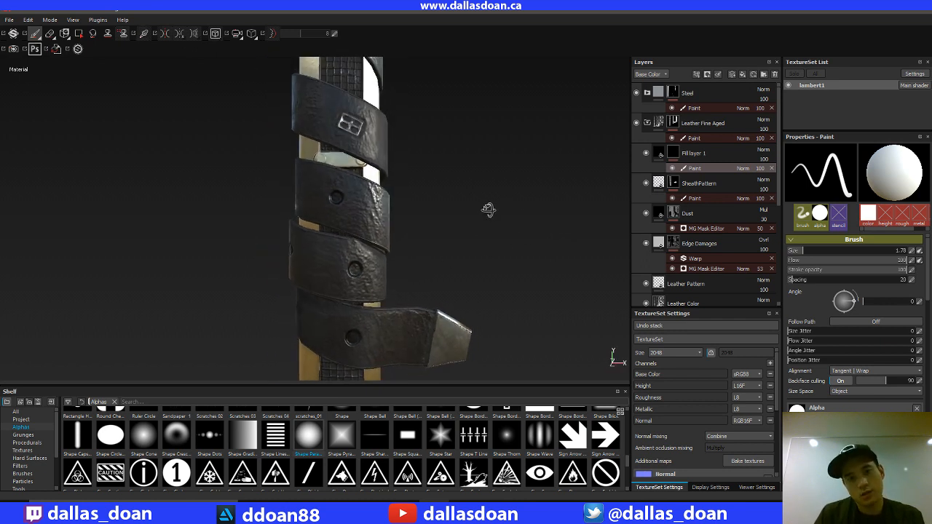
drag(488, 211, 387, 196)
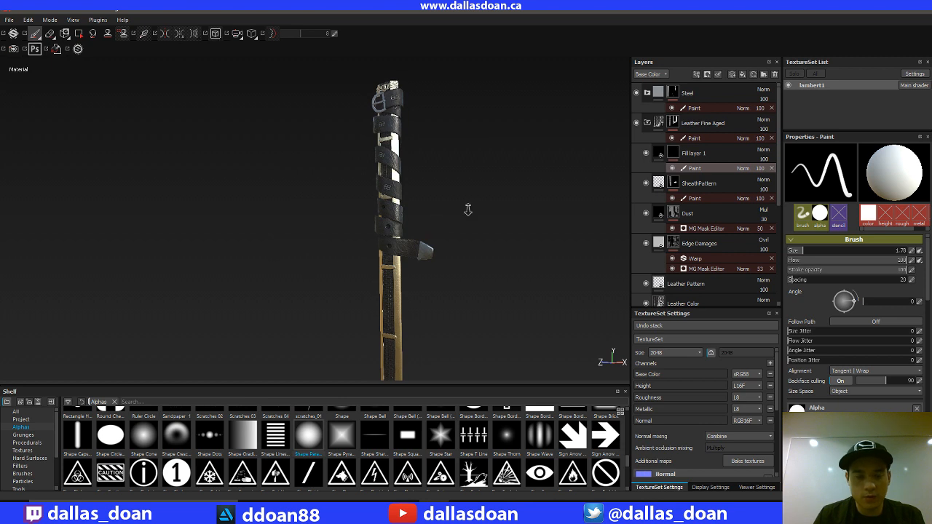
drag(468, 210, 585, 229)
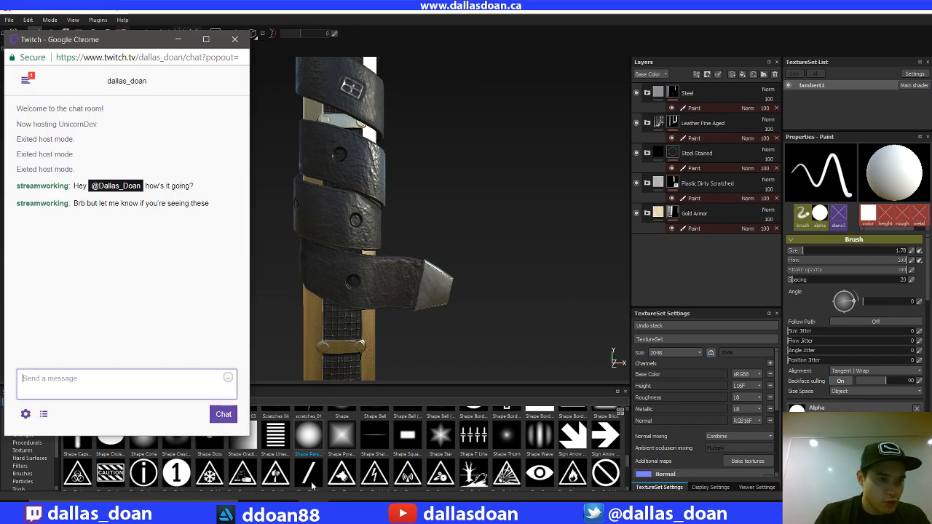
mouse_move(253, 367)
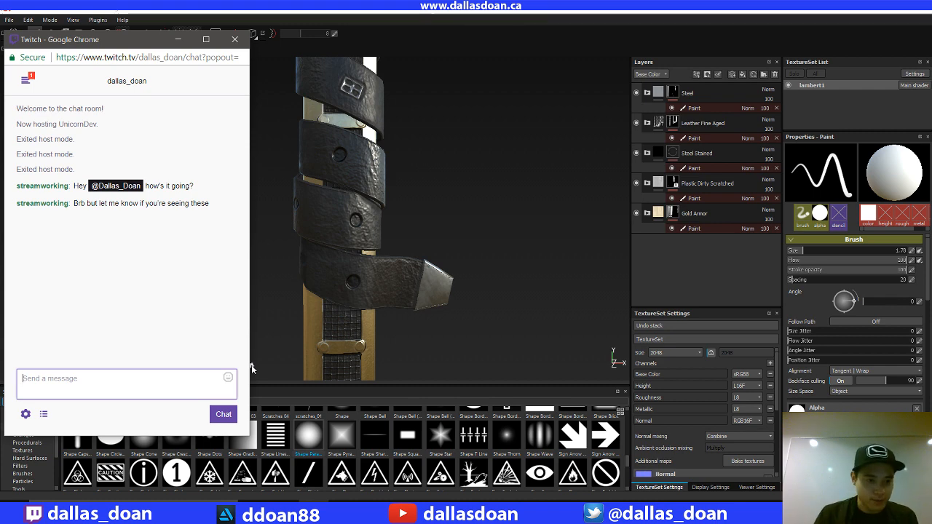
mouse_move(425, 214)
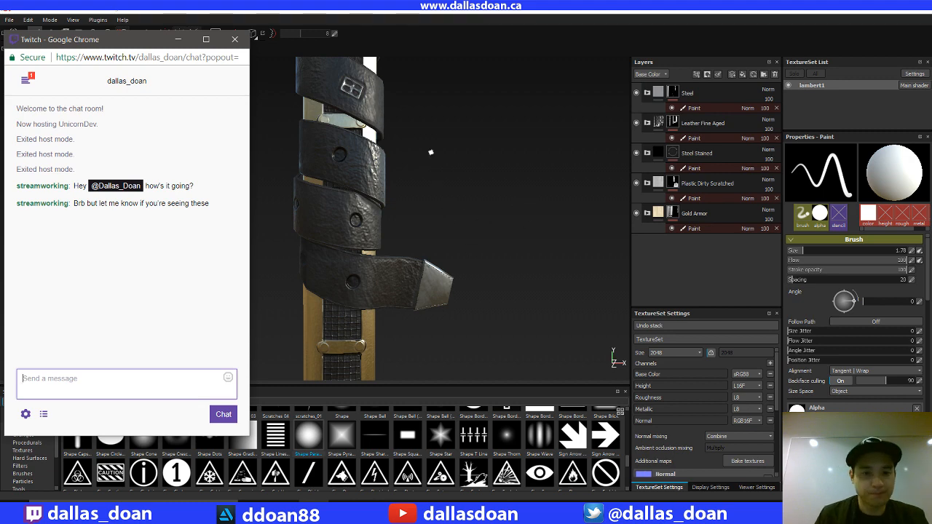
mouse_move(253, 366)
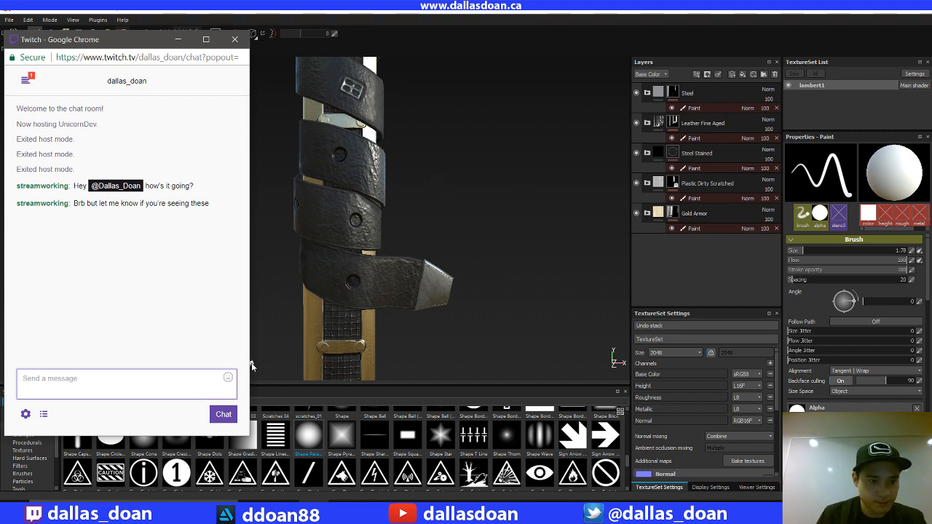
Step: Reply in Twitch chat that there's only one monitor, then return to the grip
text(y)
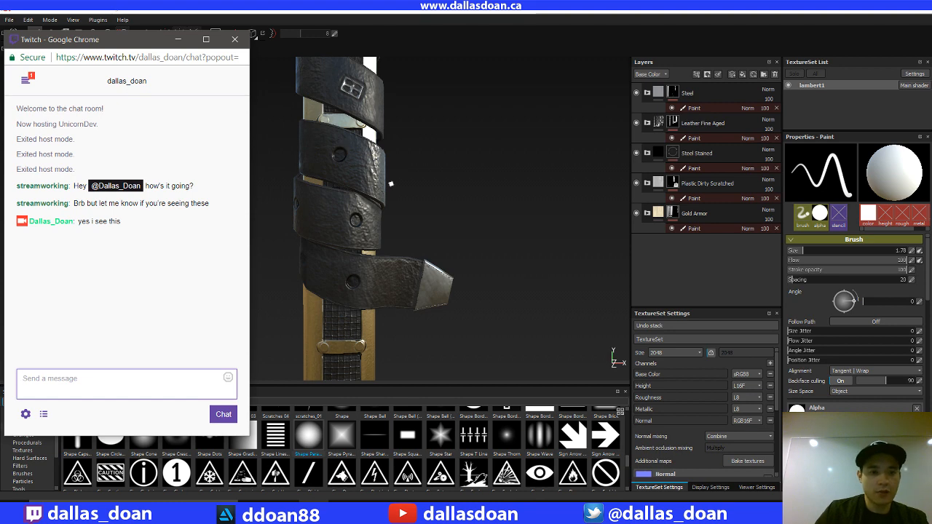
text(only one)
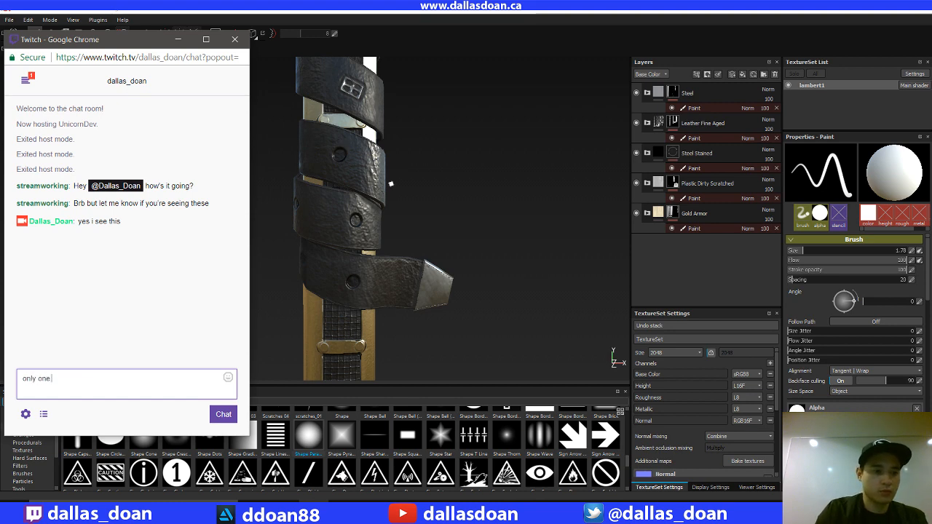
text(monitor)
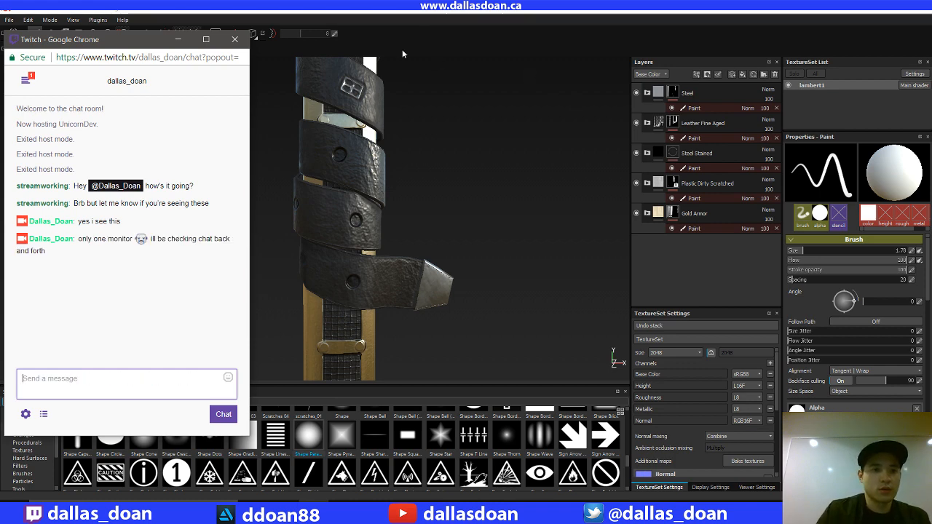
click(235, 40)
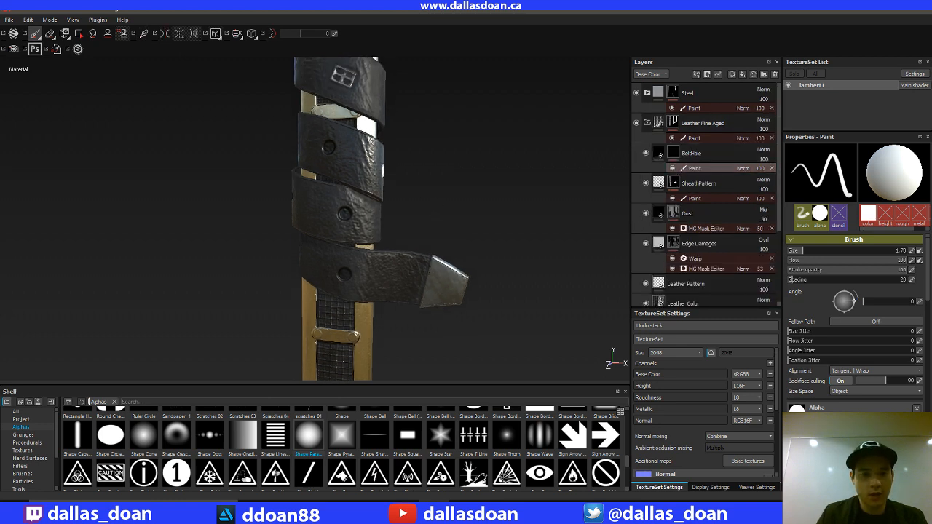
Step: Expand the Steel folder to show its edge, roughness and surface detail sublayers
click(690, 153)
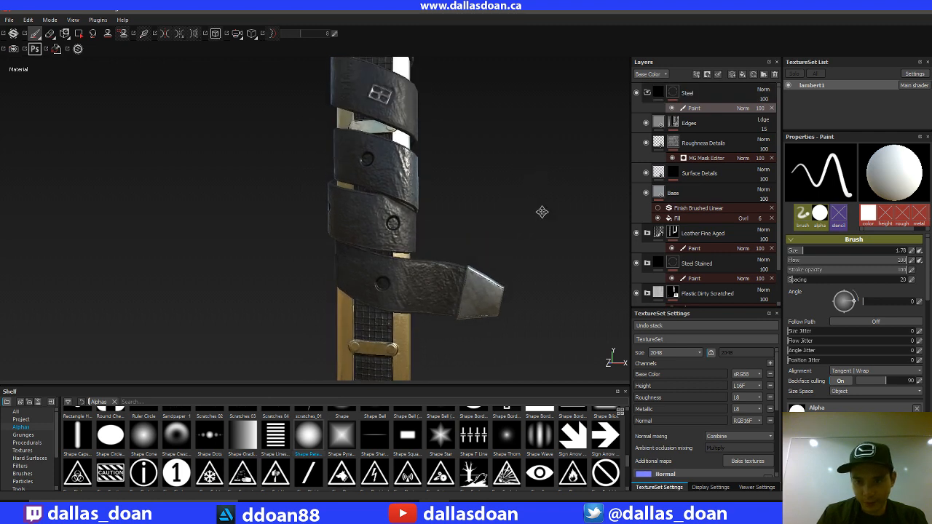
Step: Zoom on the lower strap and stamp three round steel marks along it
drag(541, 213, 446, 221)
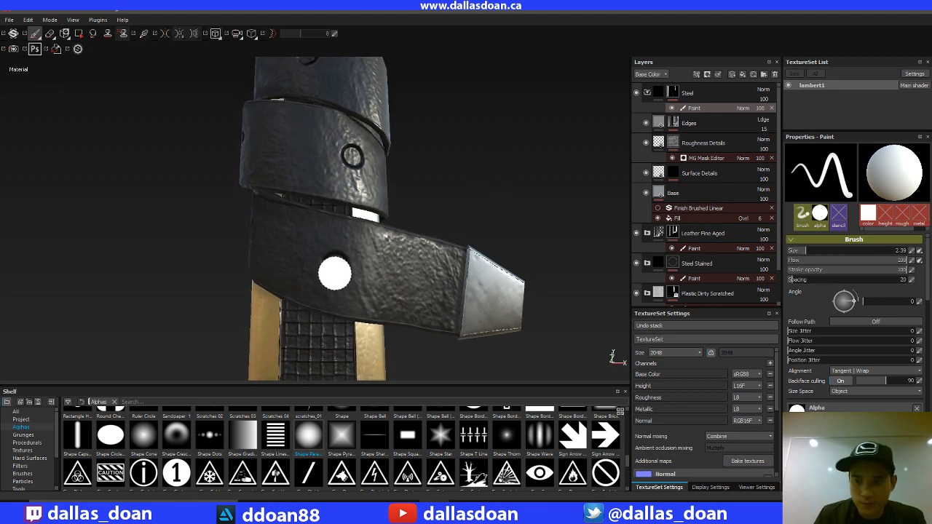
click(334, 273)
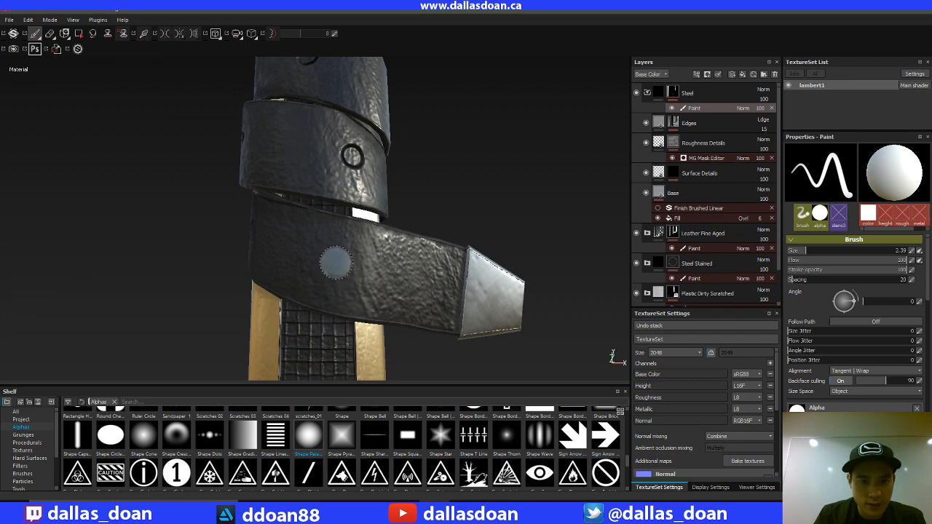
click(448, 254)
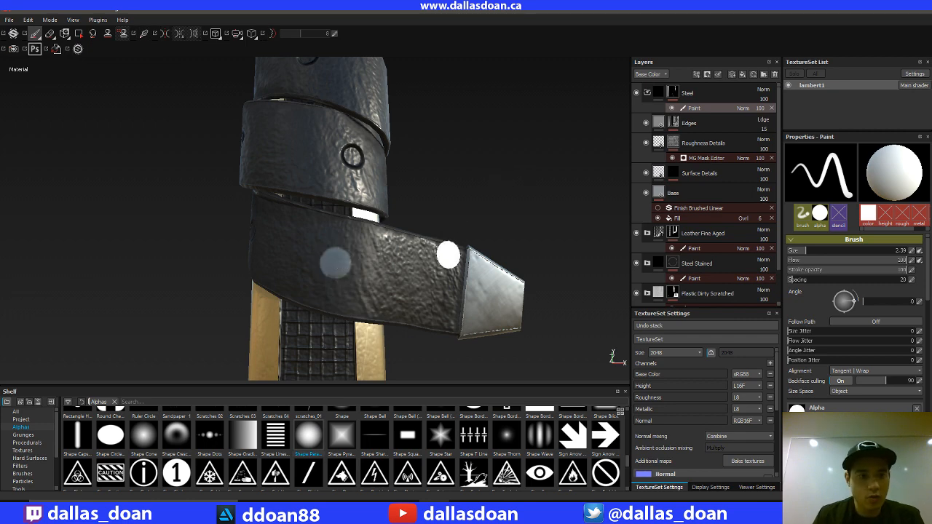
click(78, 34)
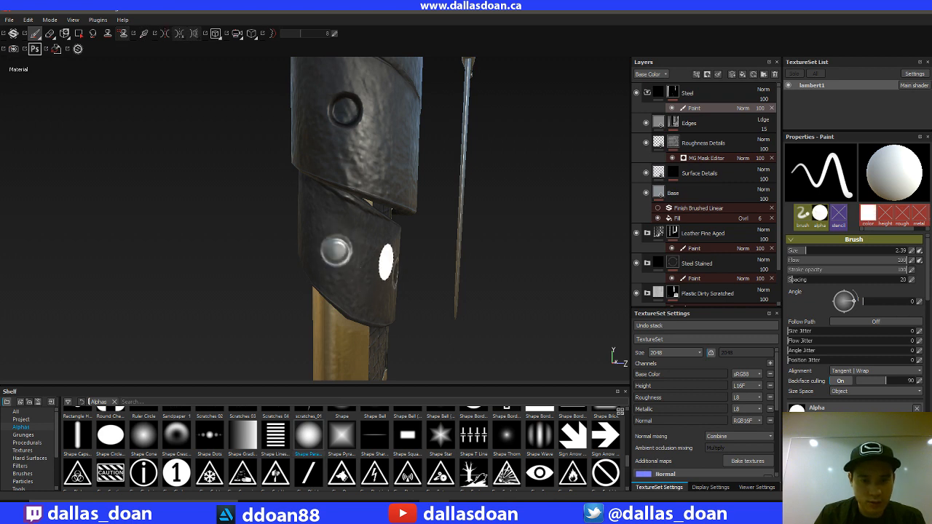
Step: Stamp steel grommet discs on the upper strap and cut the hole from one disc's centre
click(50, 33)
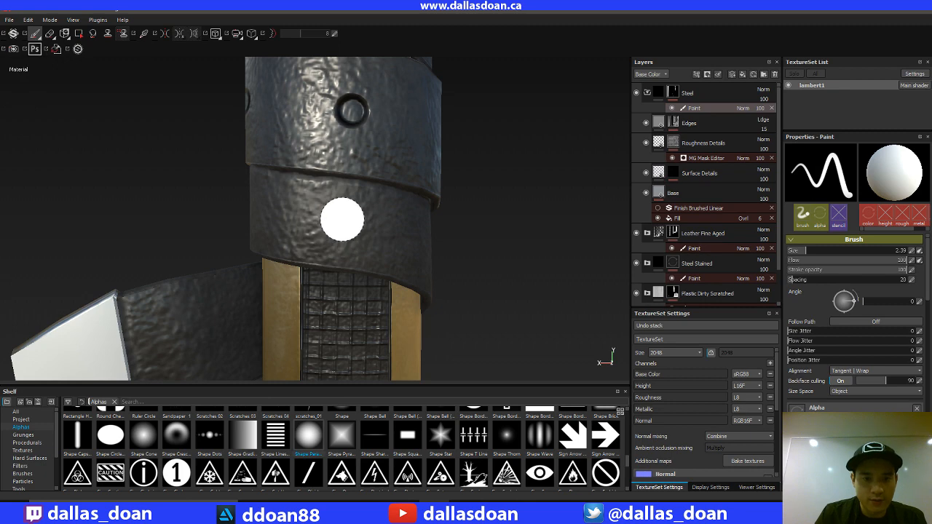
click(340, 218)
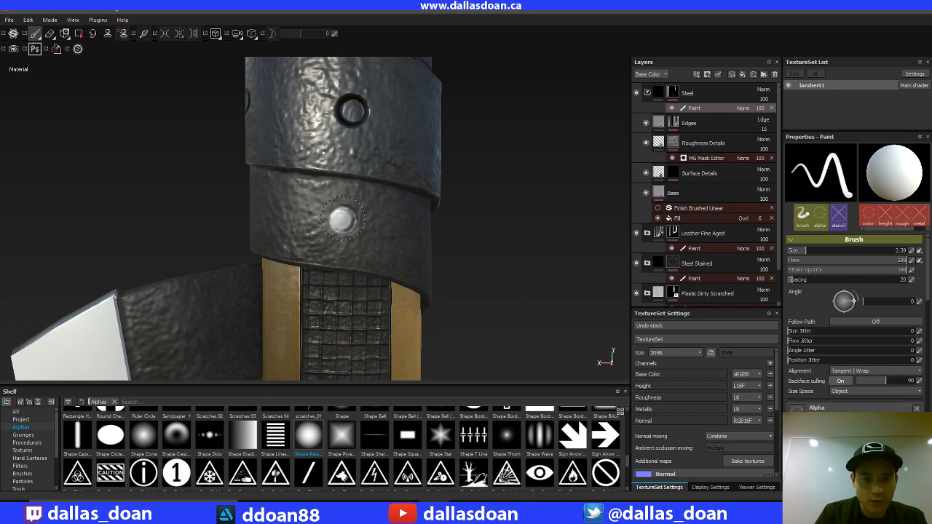
click(344, 244)
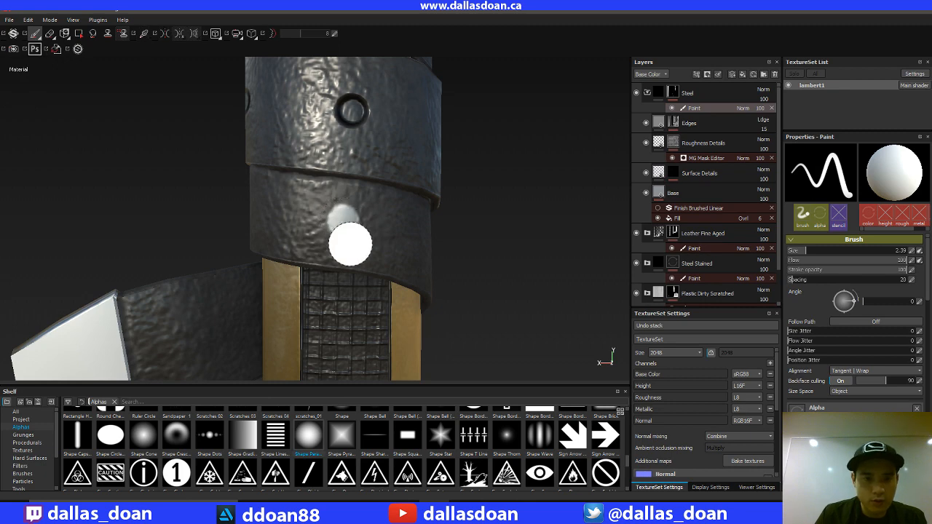
click(50, 33)
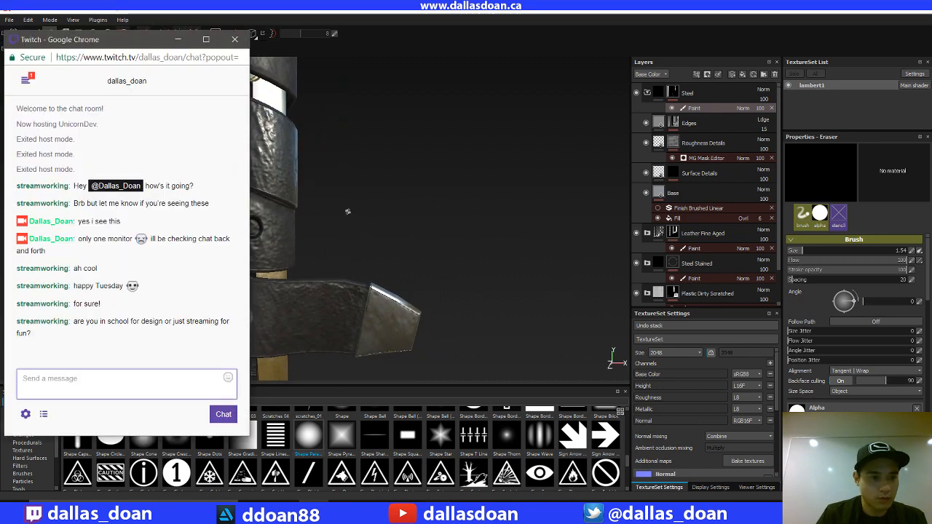
mouse_move(384, 218)
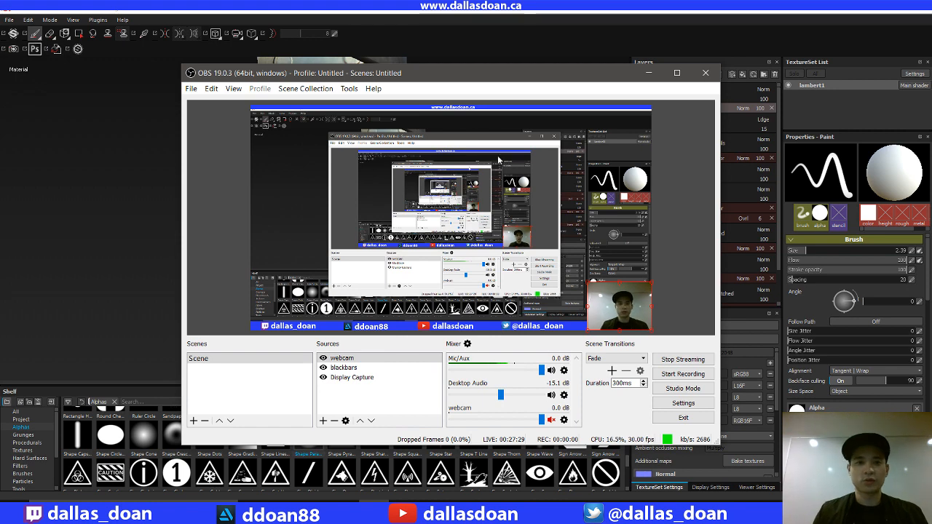
click(705, 73)
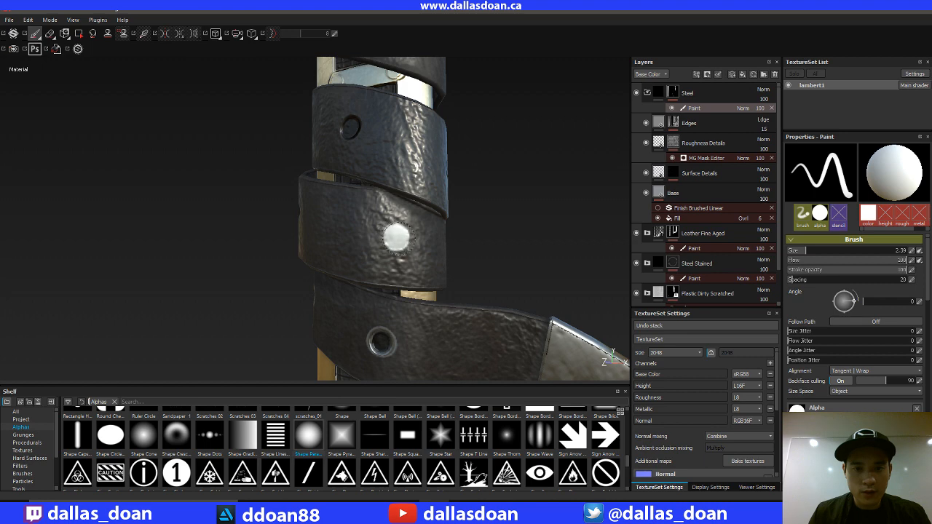
click(437, 210)
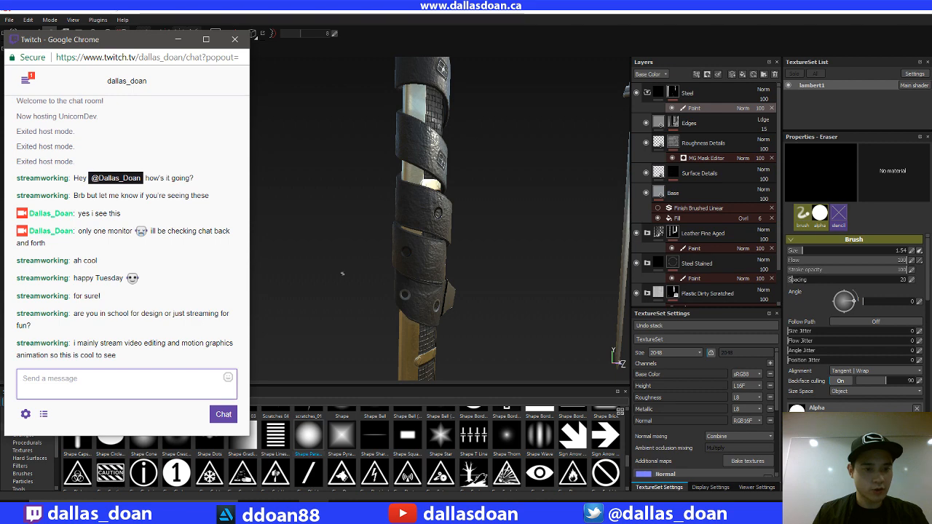
click(234, 39)
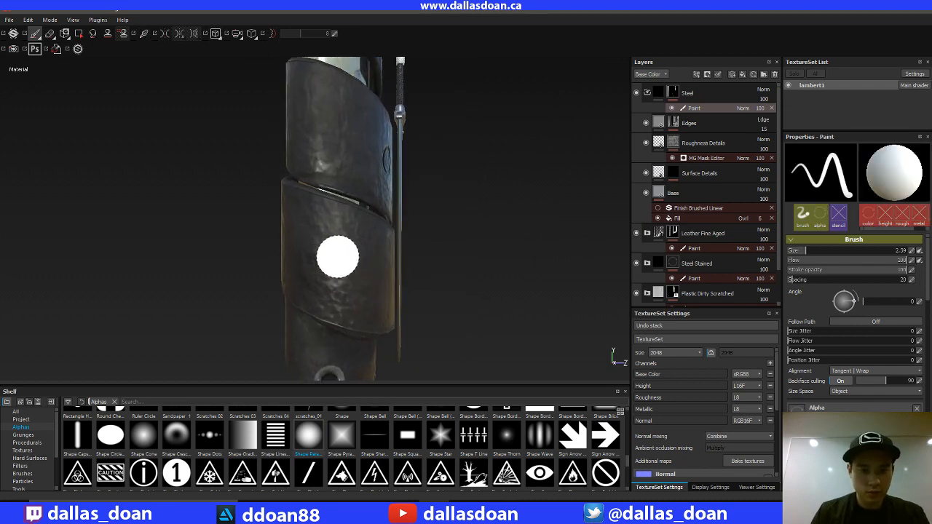
Step: Stamp a steel disc on the front strap and erase its centre into a hole
click(337, 256)
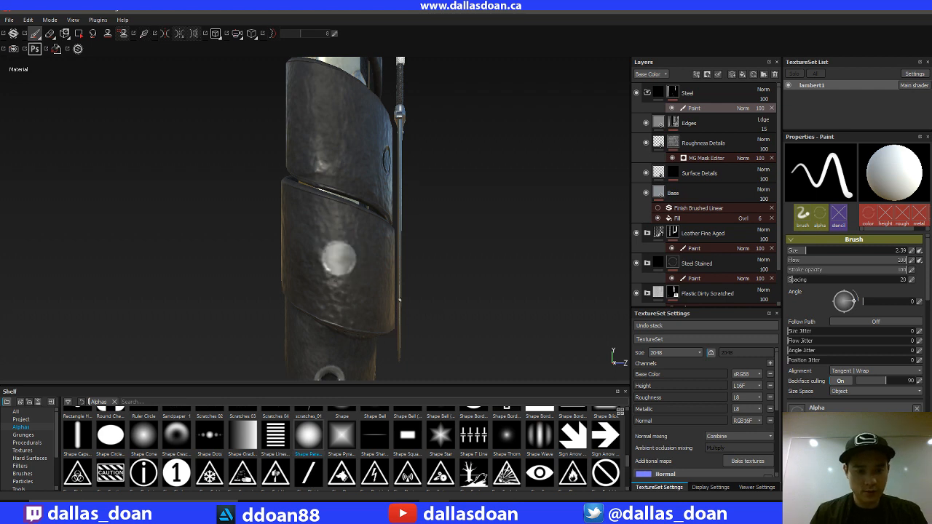
click(49, 34)
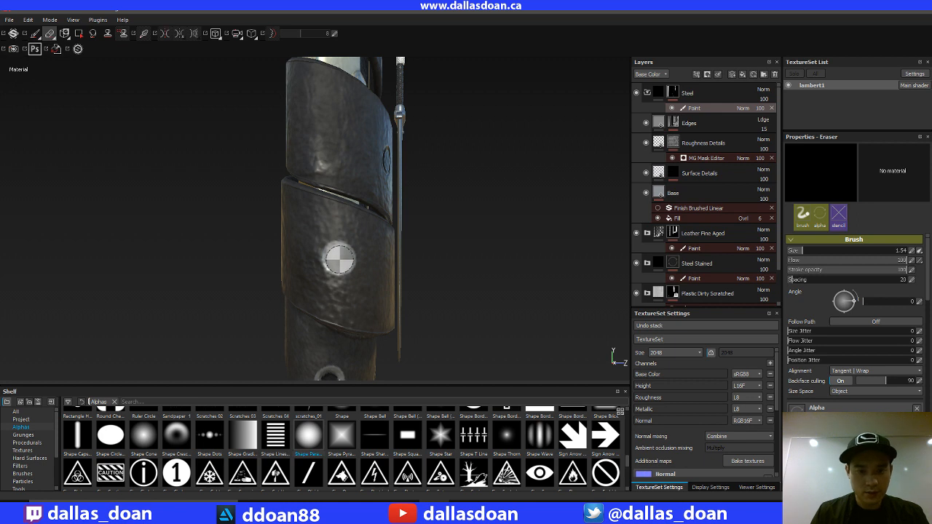
click(337, 259)
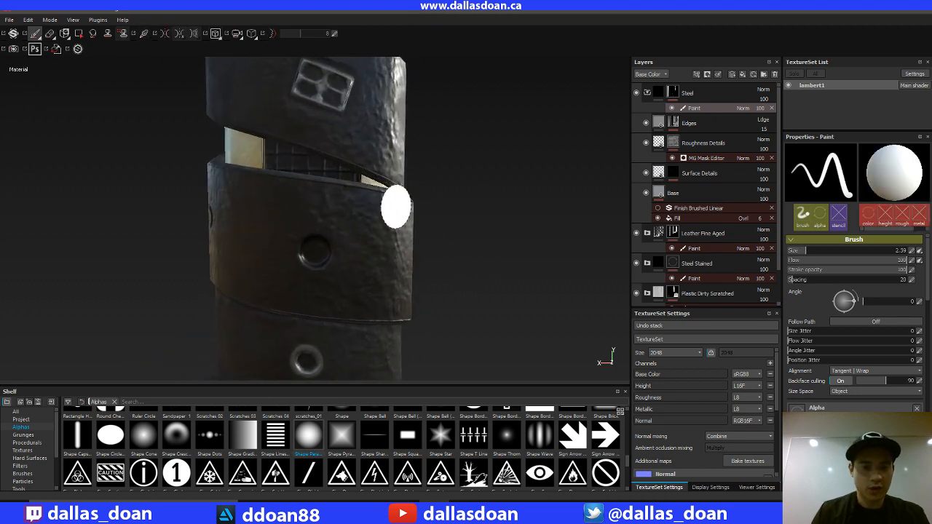
Step: Stamp a steel disc over the upper strap's hole and erase its centre open
drag(396, 206, 332, 202)
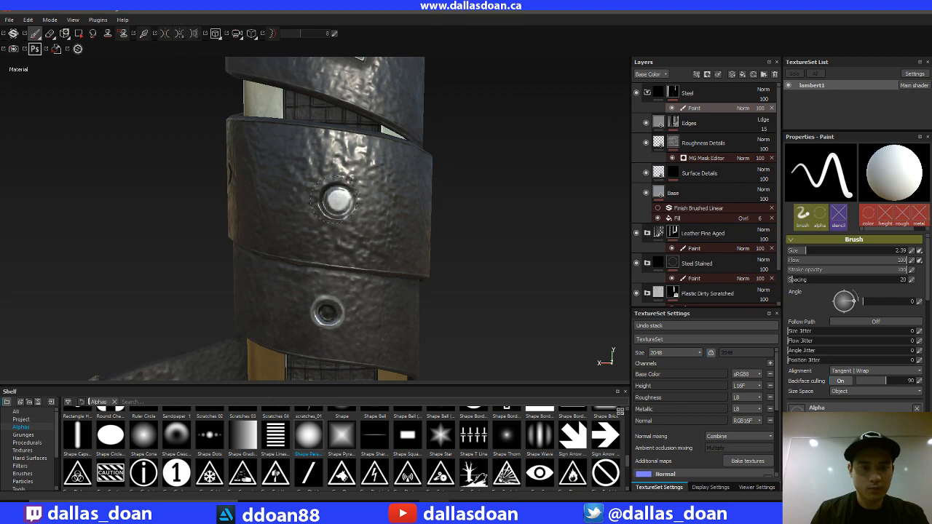
click(338, 201)
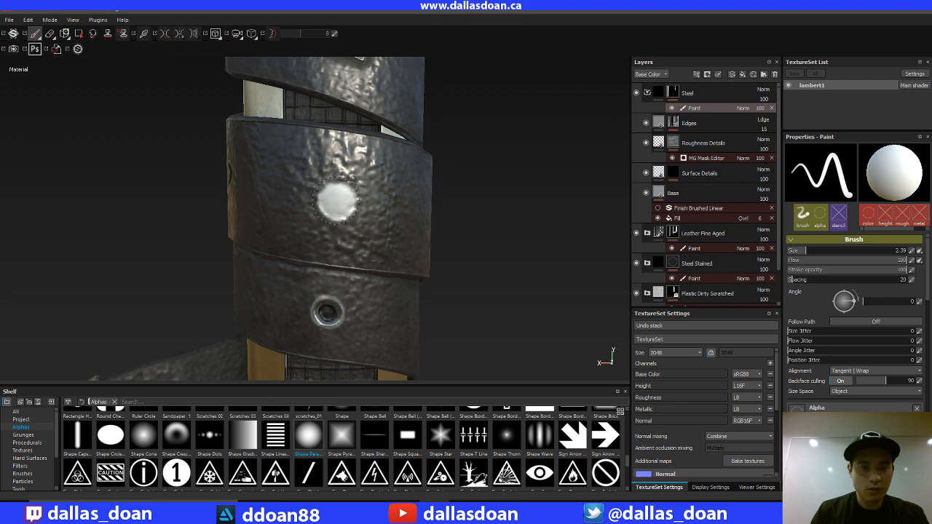
click(333, 211)
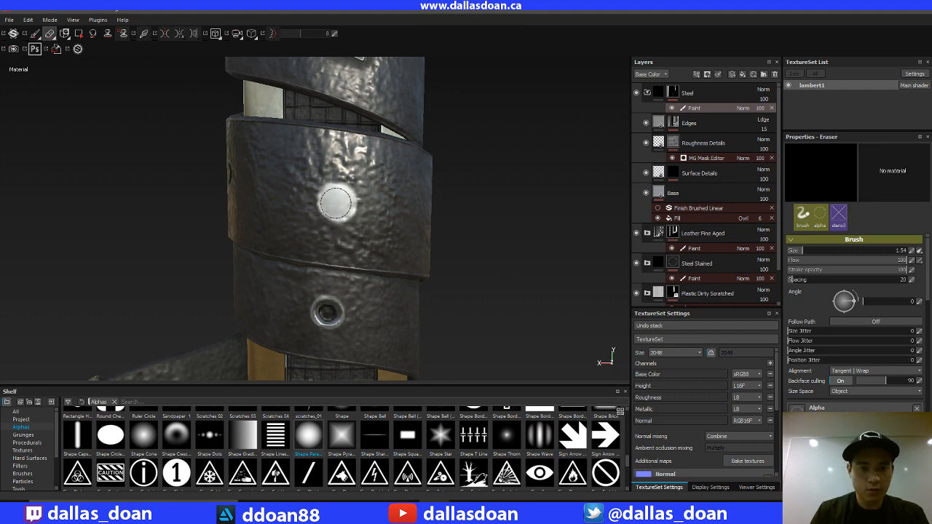
click(337, 202)
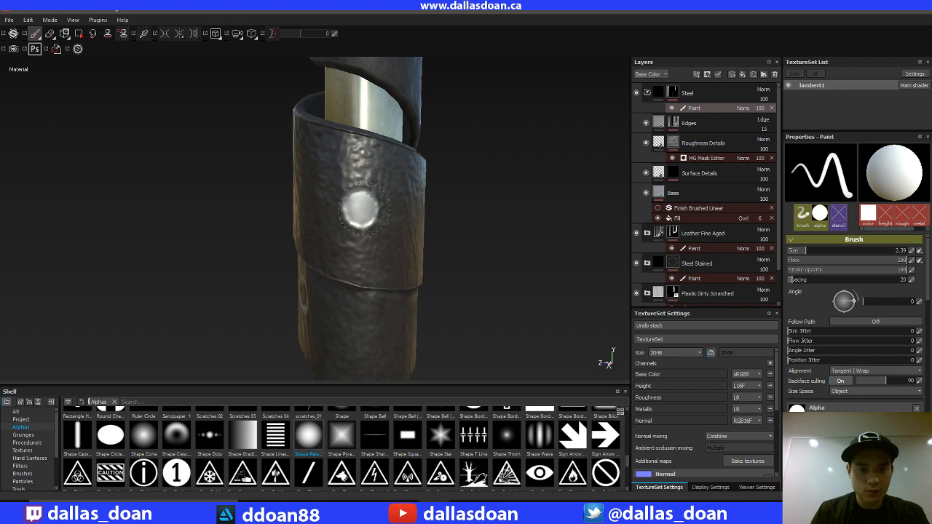
Step: Erase the centre of the front strap's steel disc to leave a grommet ring
click(49, 34)
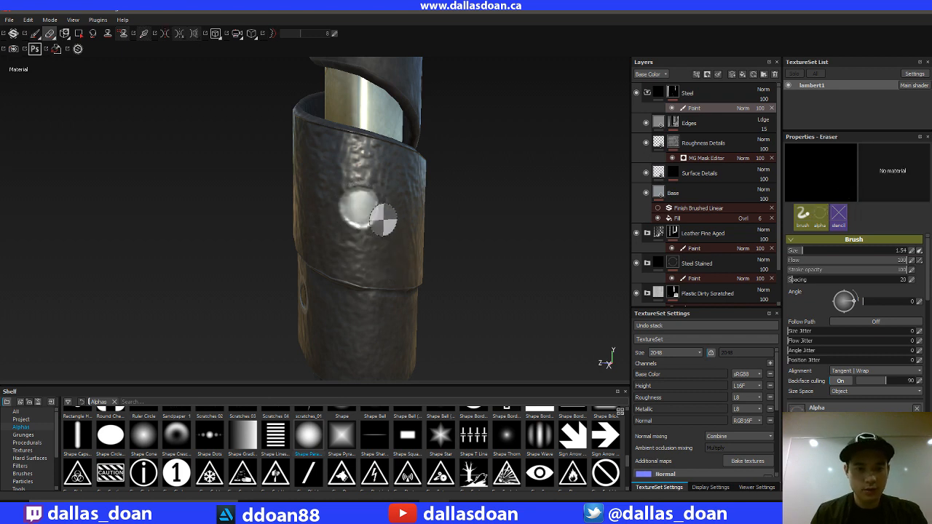
click(361, 209)
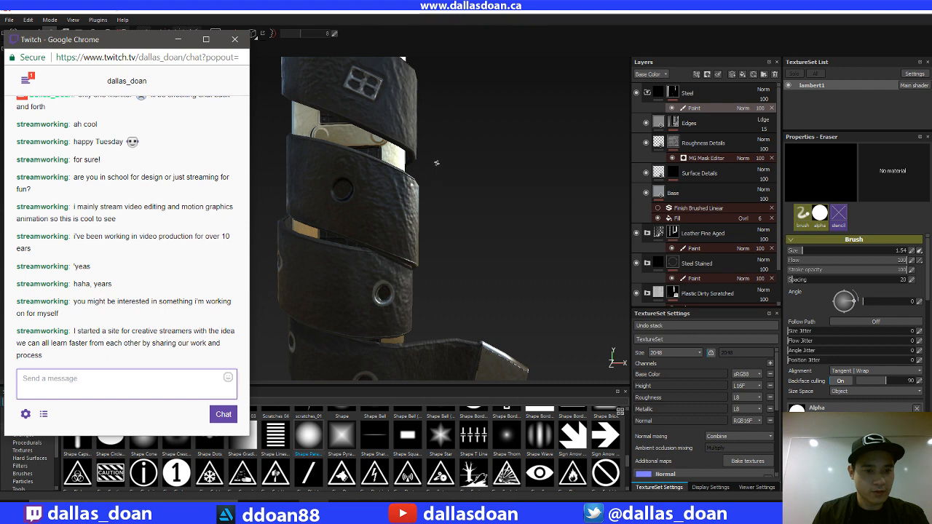
mouse_move(431, 172)
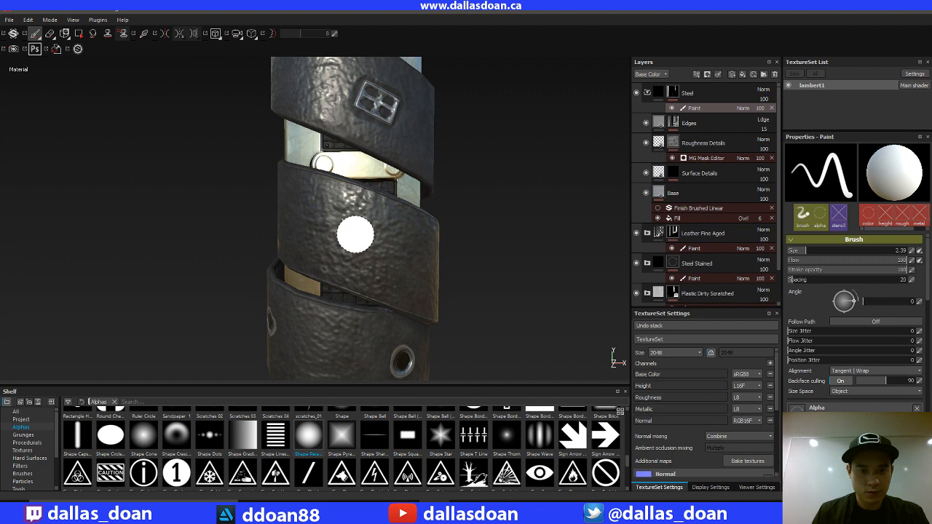
Step: Stamp a steel disc on the middle strap and erase its centre into a dark hole
click(355, 236)
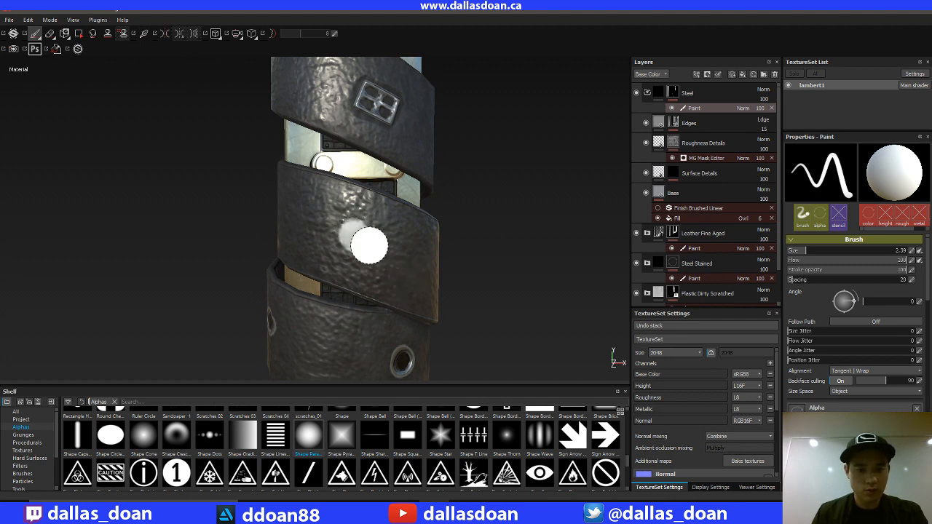
click(50, 34)
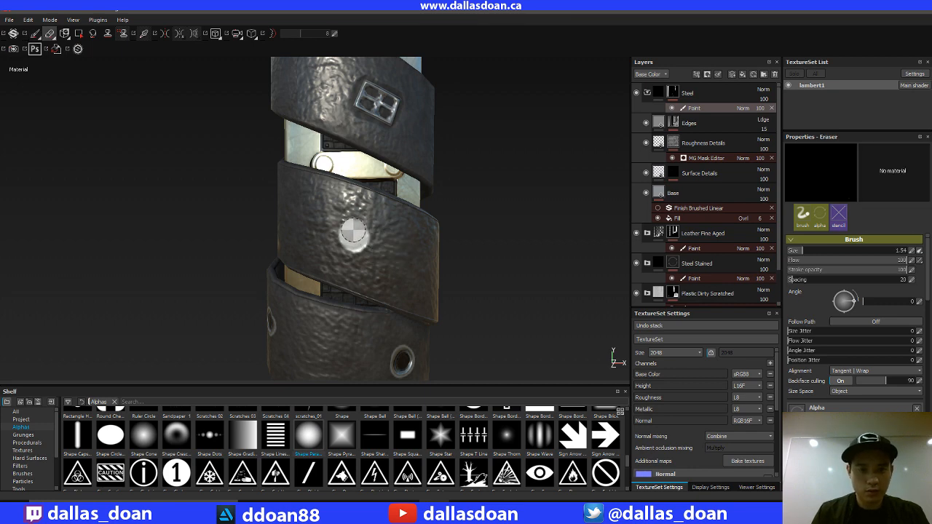
click(352, 233)
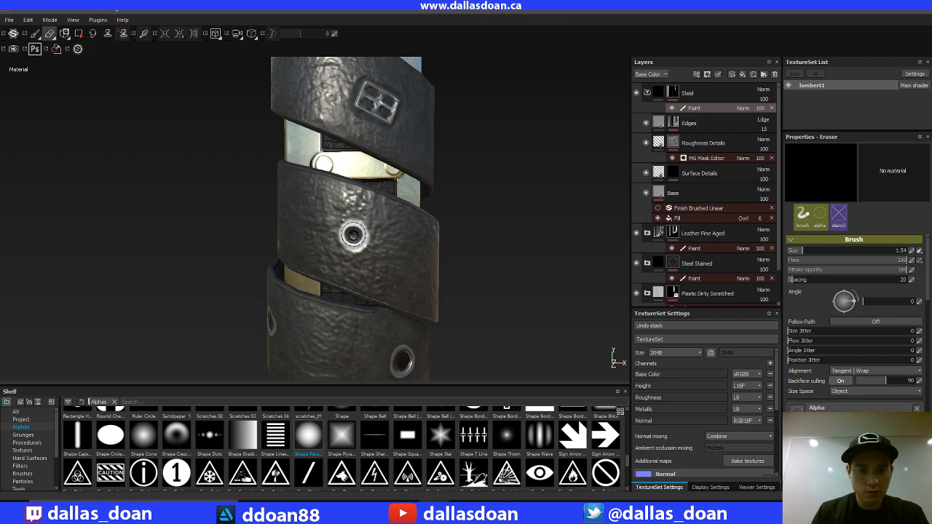